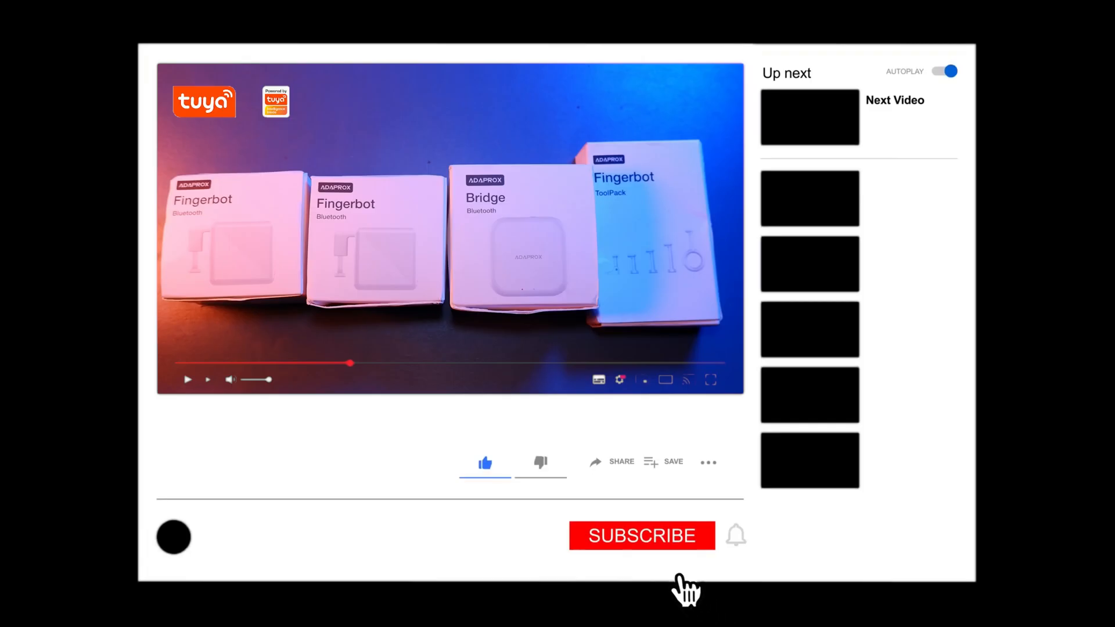
# Step: Log into iot.tuya.com and reveal the Product submenu on the platform overview
pyautogui.click(641, 535)
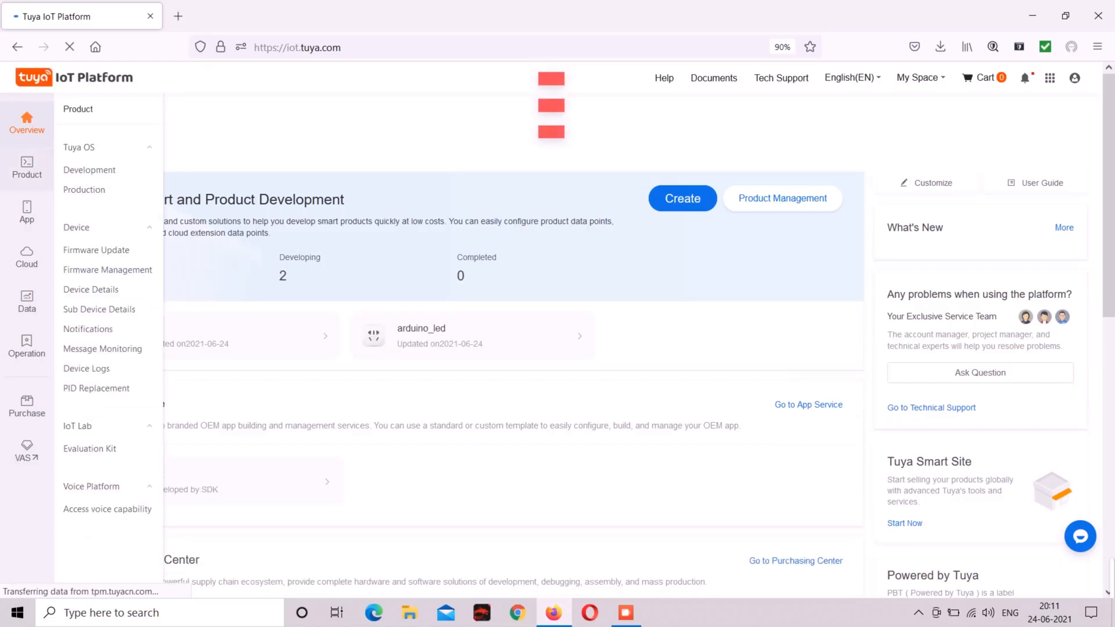
# Step: Create a Wi-Fi Light Source product named and modelled Arduino_ESP8266_Light_v1 from the Development list
pyautogui.click(89, 169)
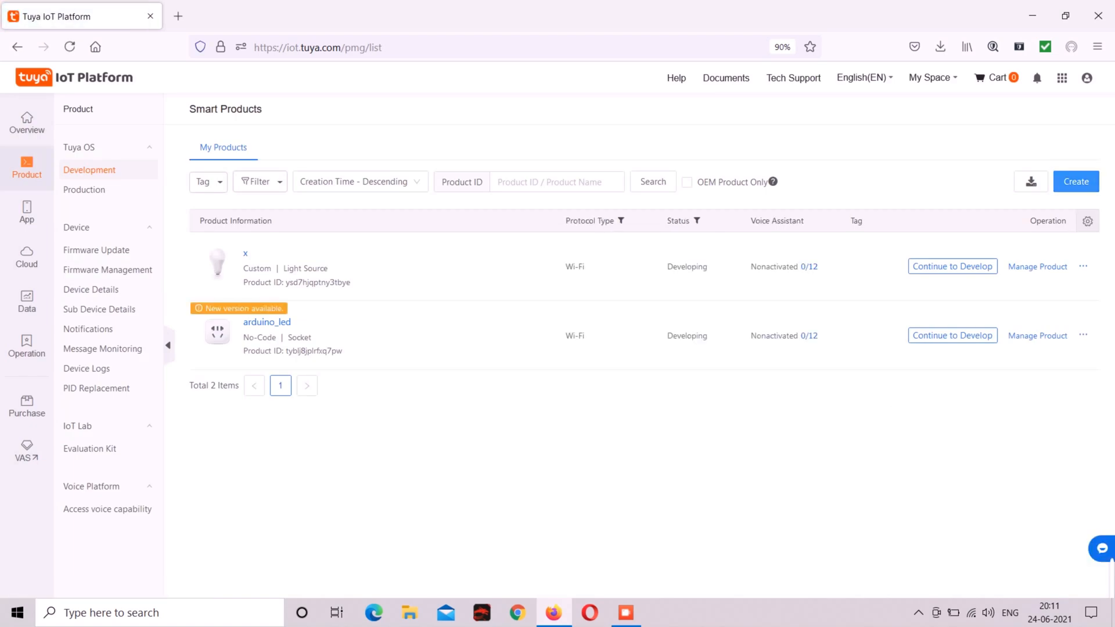
pyautogui.click(1076, 181)
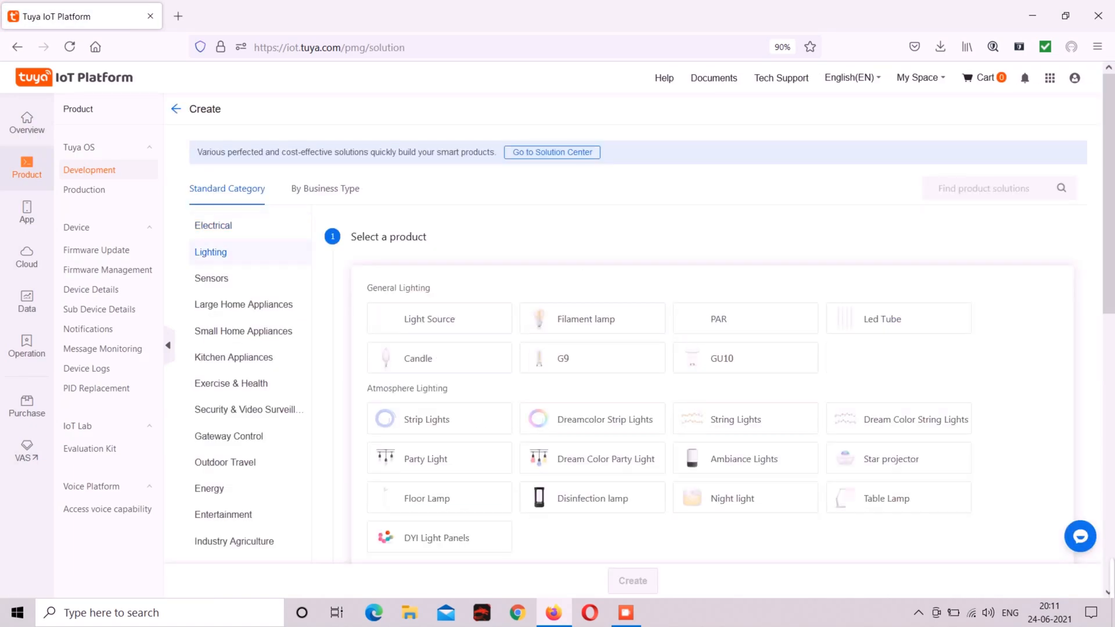
pyautogui.click(439, 319)
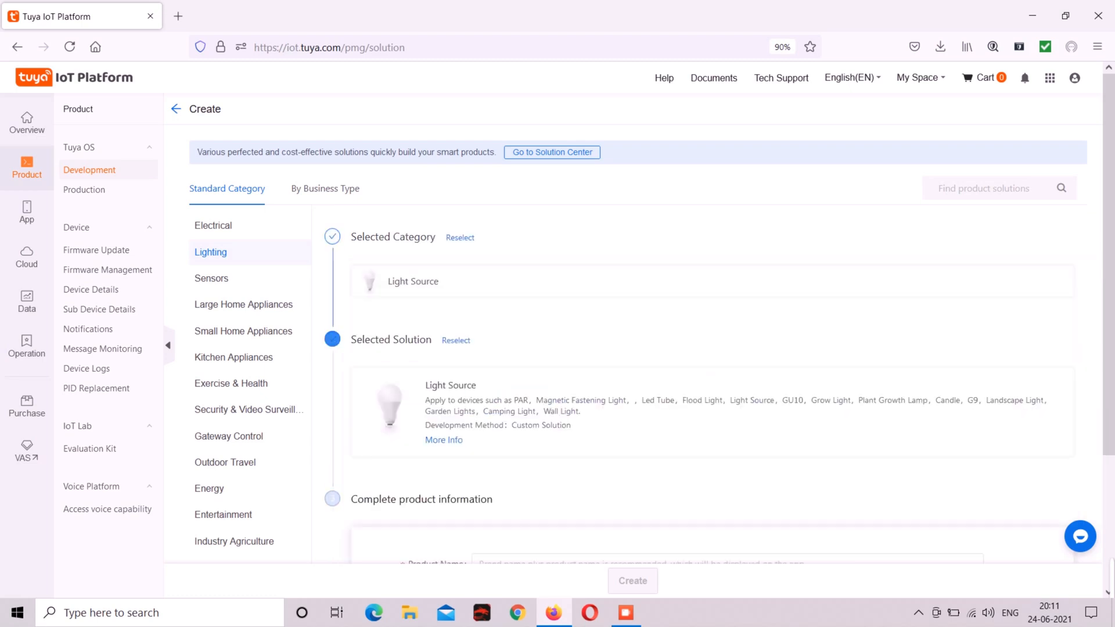
pyautogui.write('Arduino_ESP8266_Light')
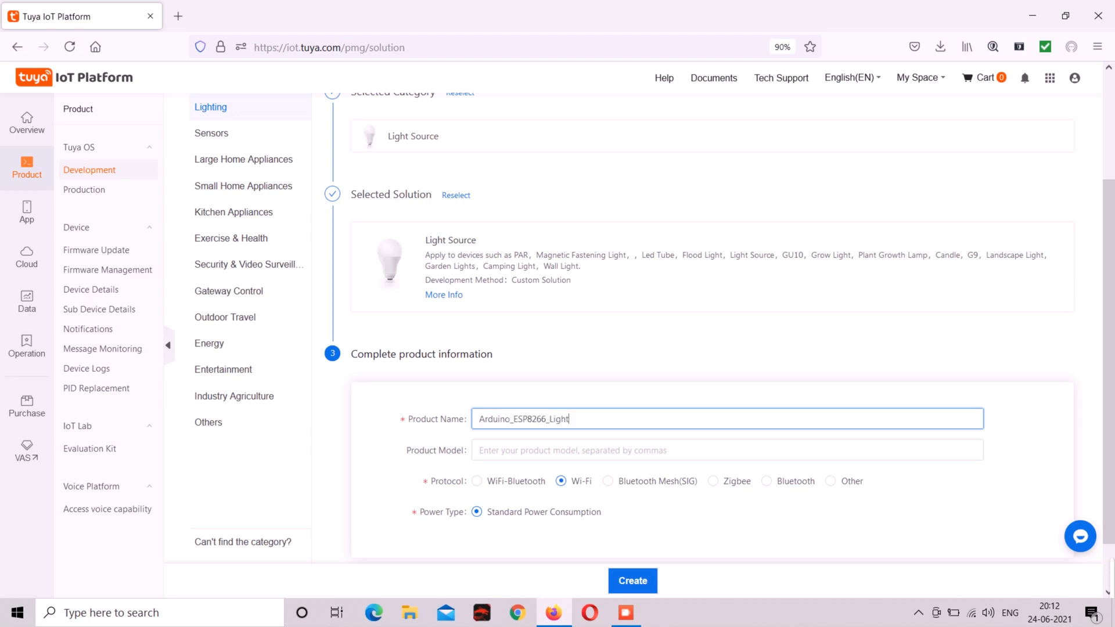
pyautogui.write('Arduino_ESP8266_Light_v1')
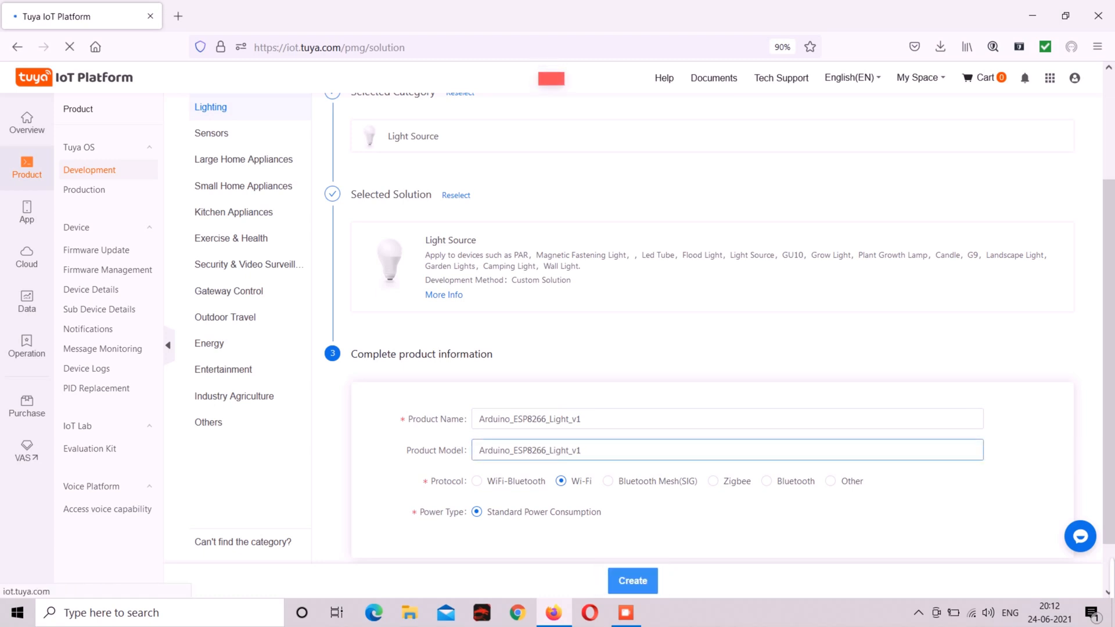
pyautogui.click(632, 581)
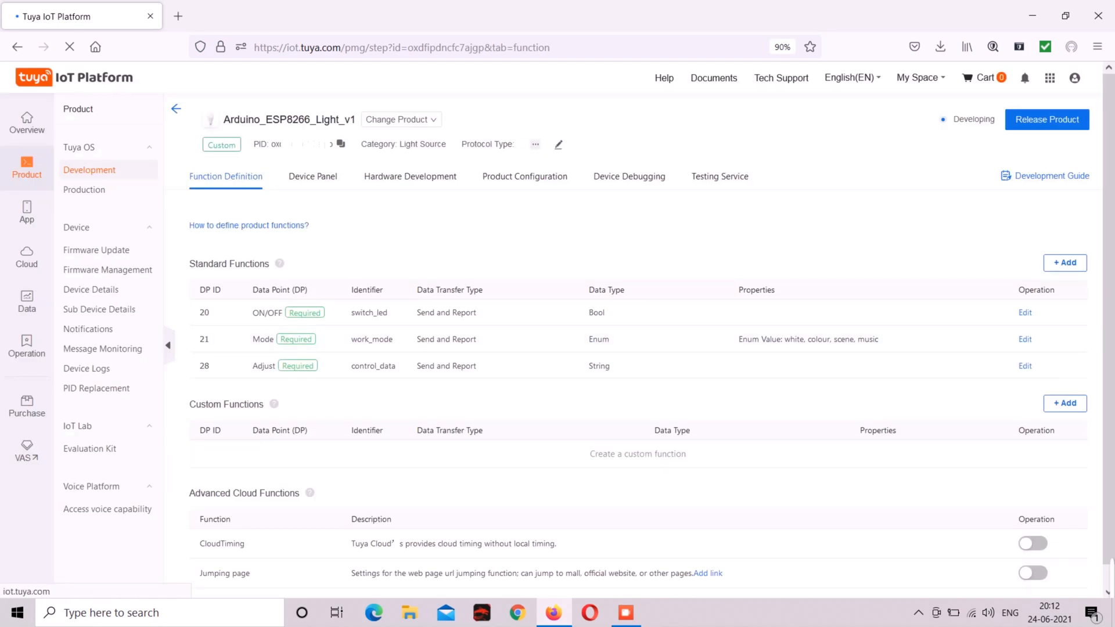
# Step: Add and save the required standard functions (ON/OFF, Mode, Adjust) for the product
pyautogui.click(1065, 262)
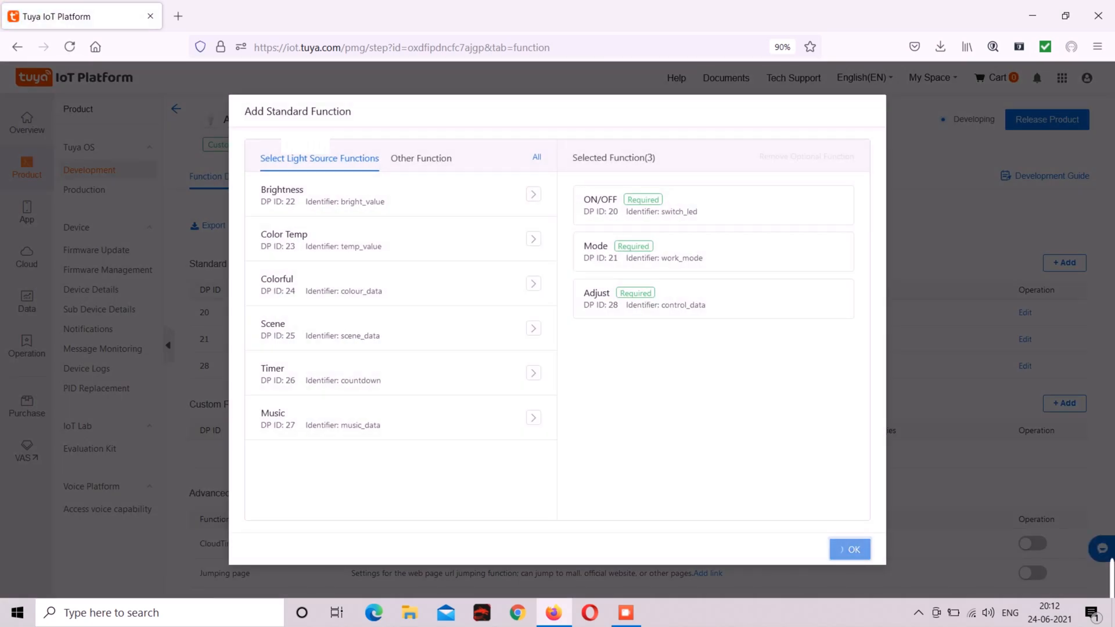
pyautogui.click(849, 550)
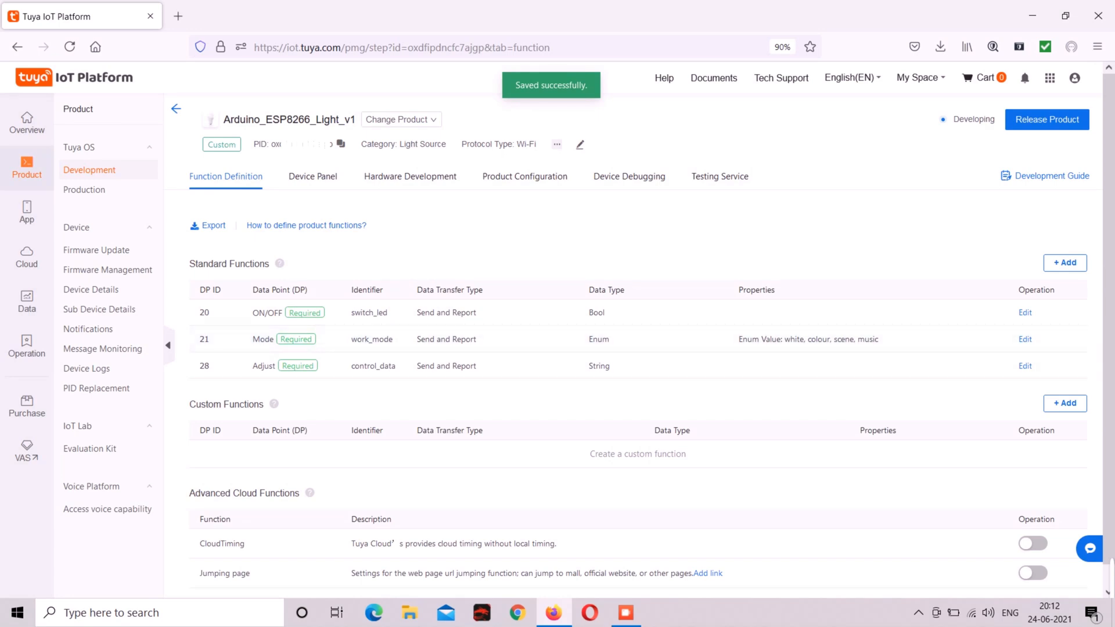
# Step: Review the Device Panel, Hardware Development and Device Debugging pages of the product
pyautogui.click(313, 177)
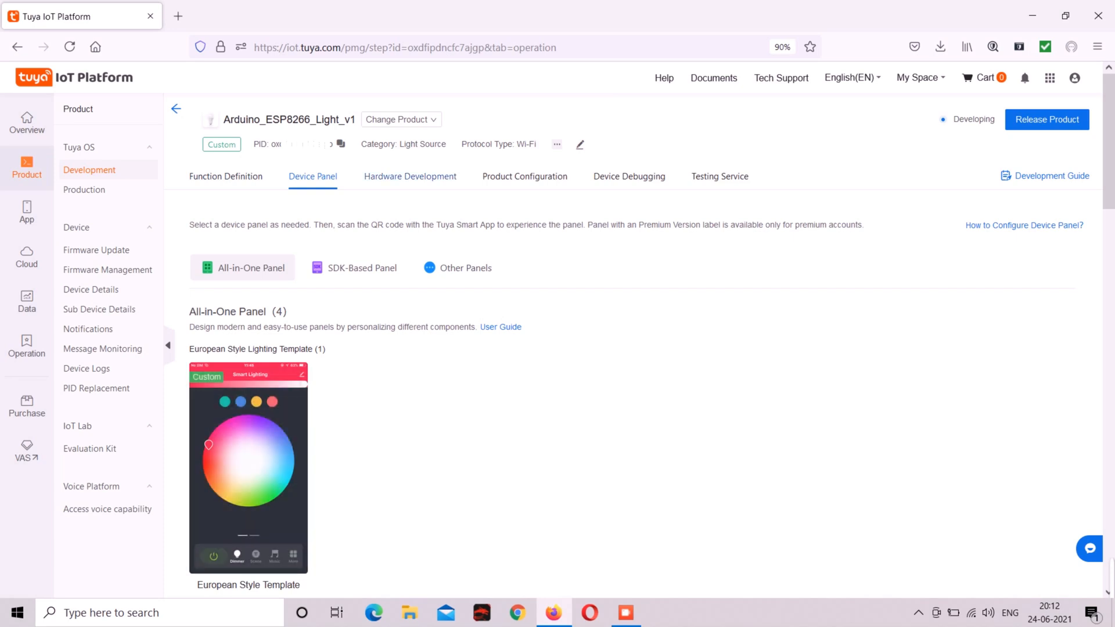
pyautogui.click(410, 177)
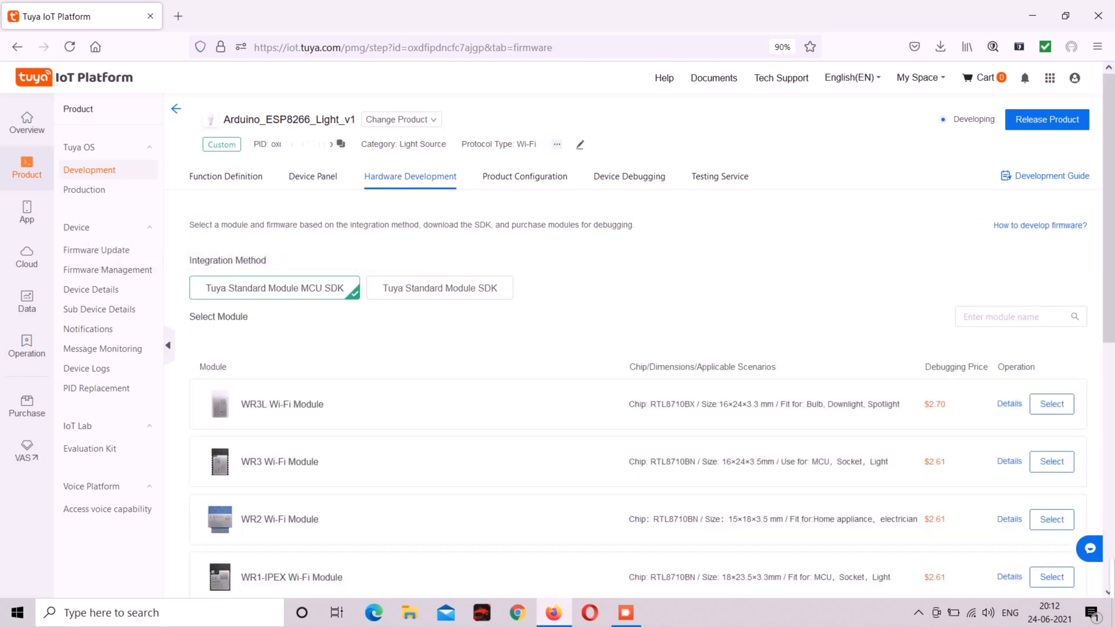
pyautogui.scroll(-3)
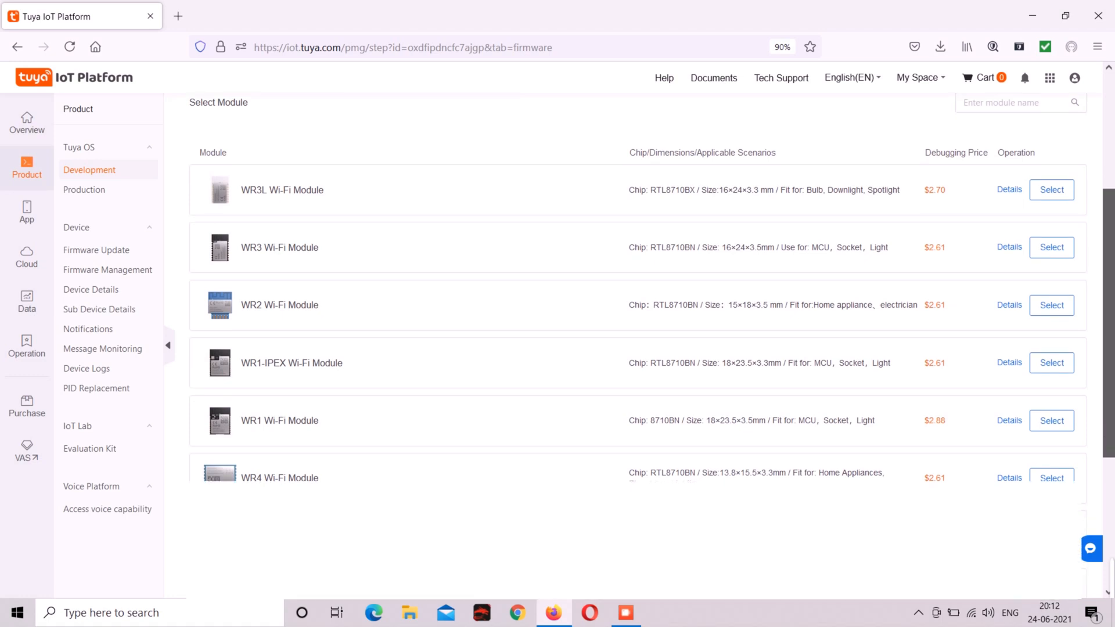
pyautogui.scroll(-3)
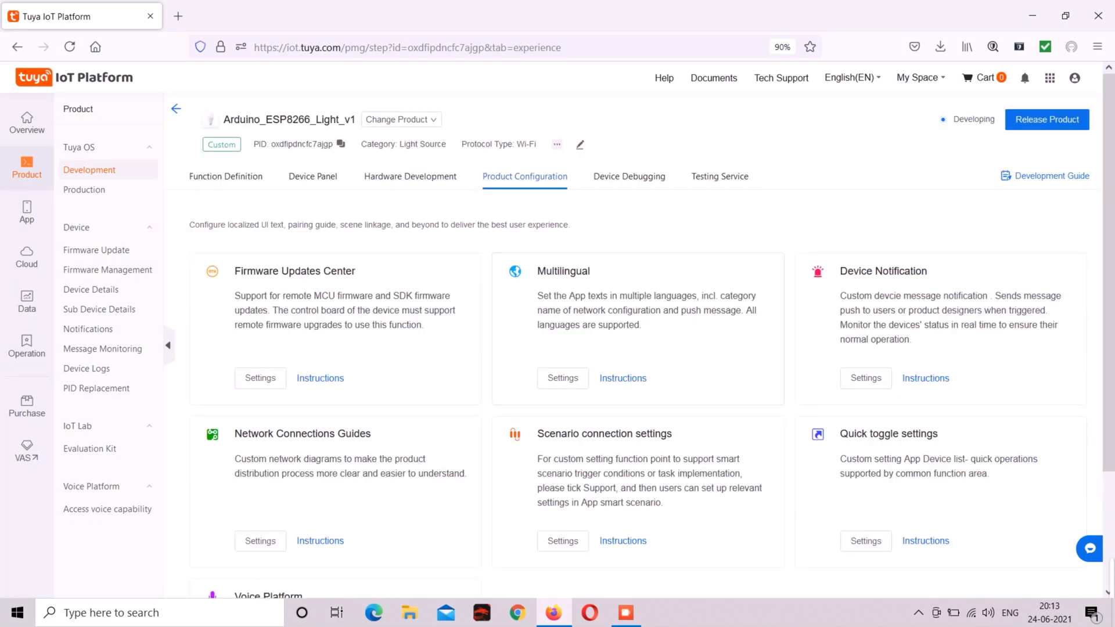
pyautogui.click(628, 177)
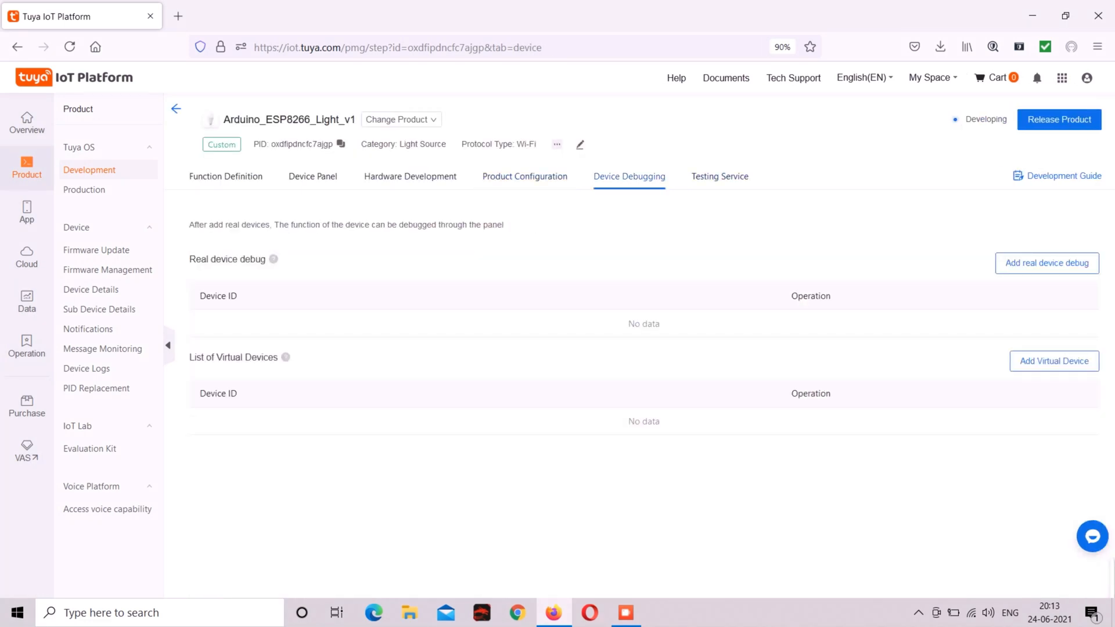
pyautogui.click(720, 177)
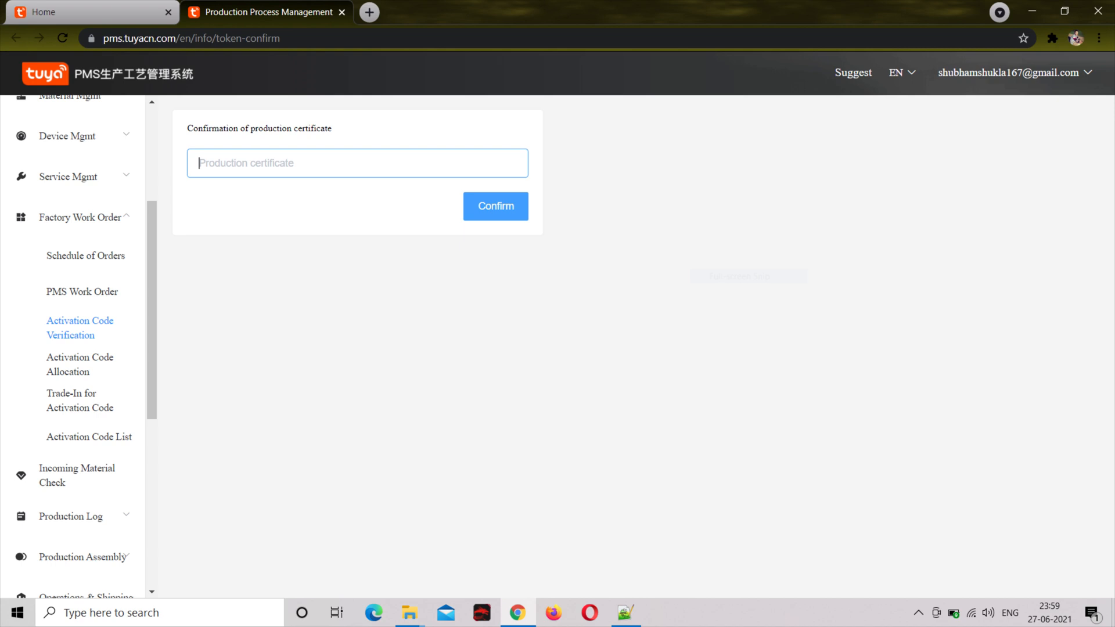
# Step: Minimize Chrome so the Windows desktop with the Tuya-Burning Authorization archive shows
pyautogui.click(494, 207)
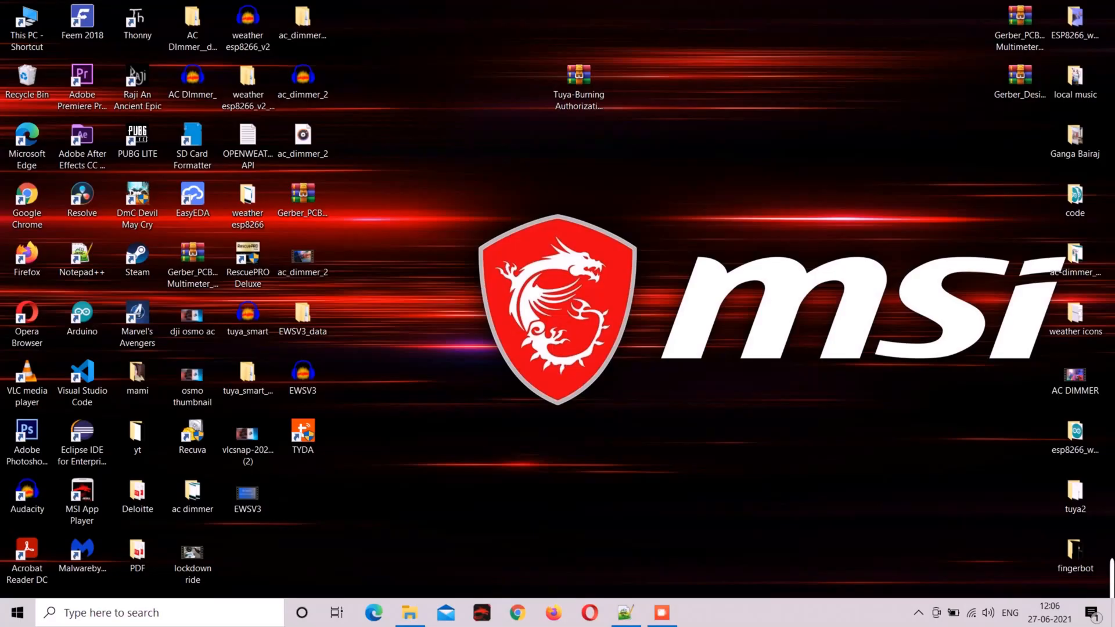
# Step: Extract and run the ESP8266 burning authorization tool with COM4 as its serial port
pyautogui.click(578, 78)
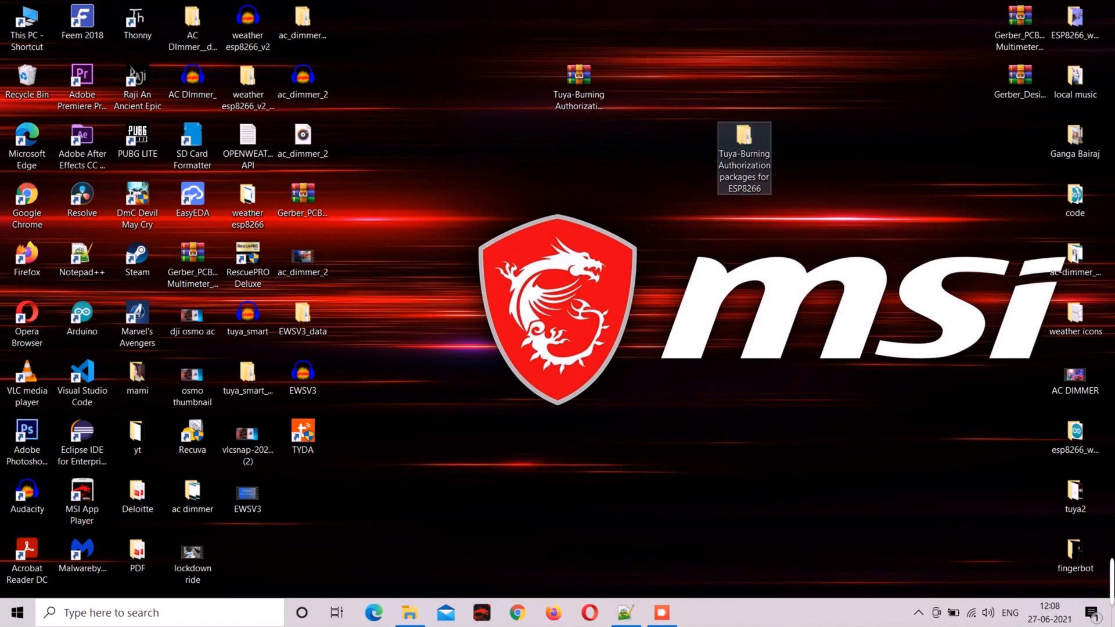
pyautogui.doubleClick(744, 157)
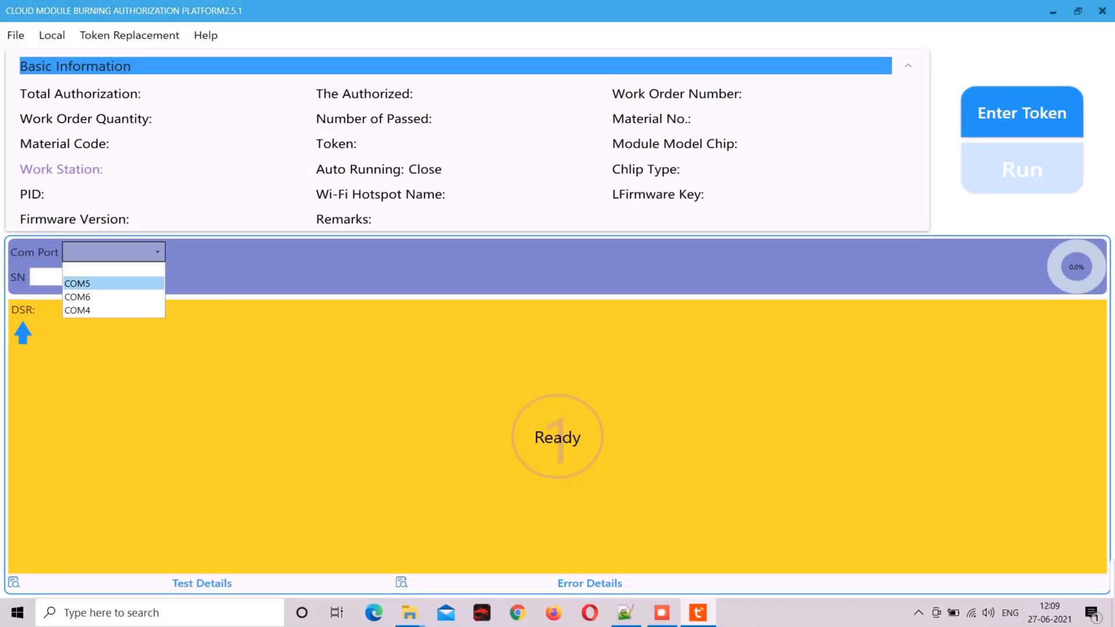
pyautogui.click(76, 310)
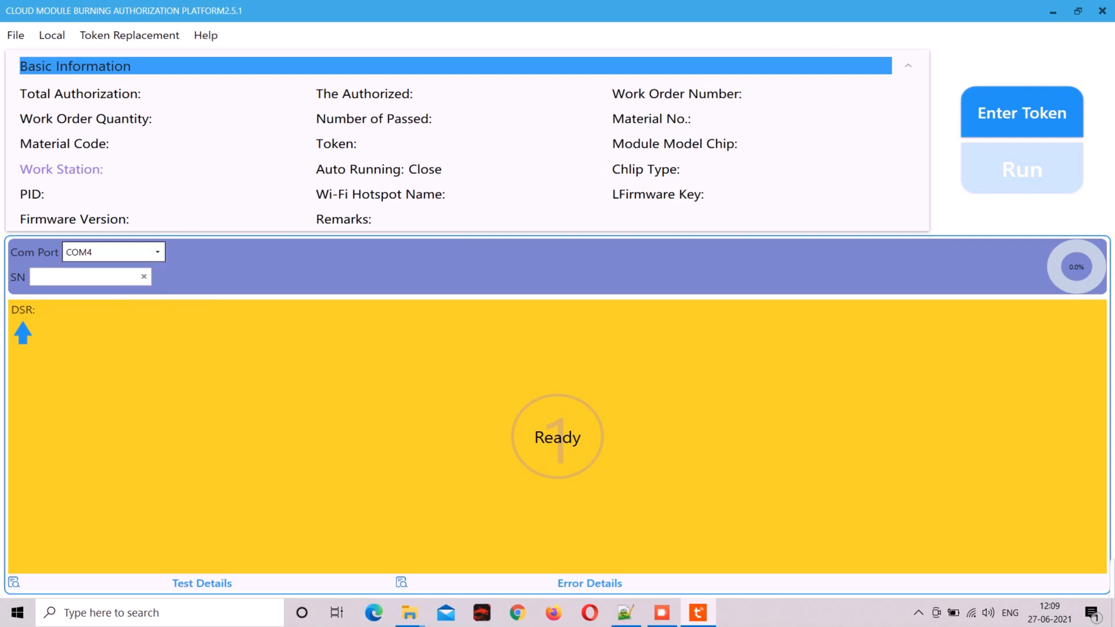
pyautogui.click(1021, 113)
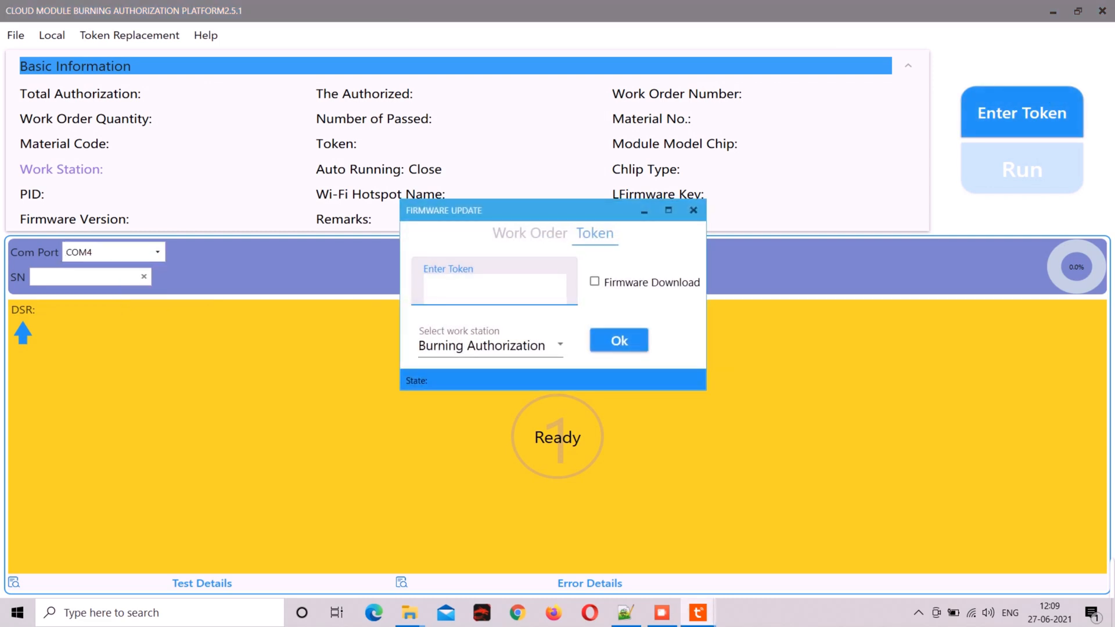
# Step: Load the work token with Firmware Download ticked and run the burn until the module reports Succeed
pyautogui.click(595, 282)
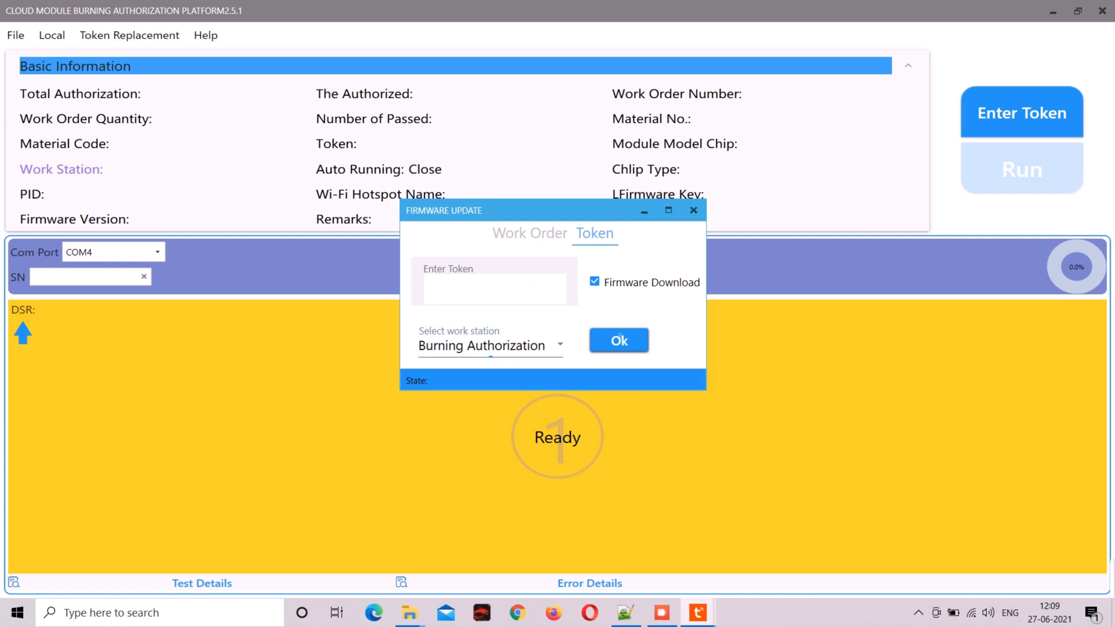
pyautogui.click(617, 340)
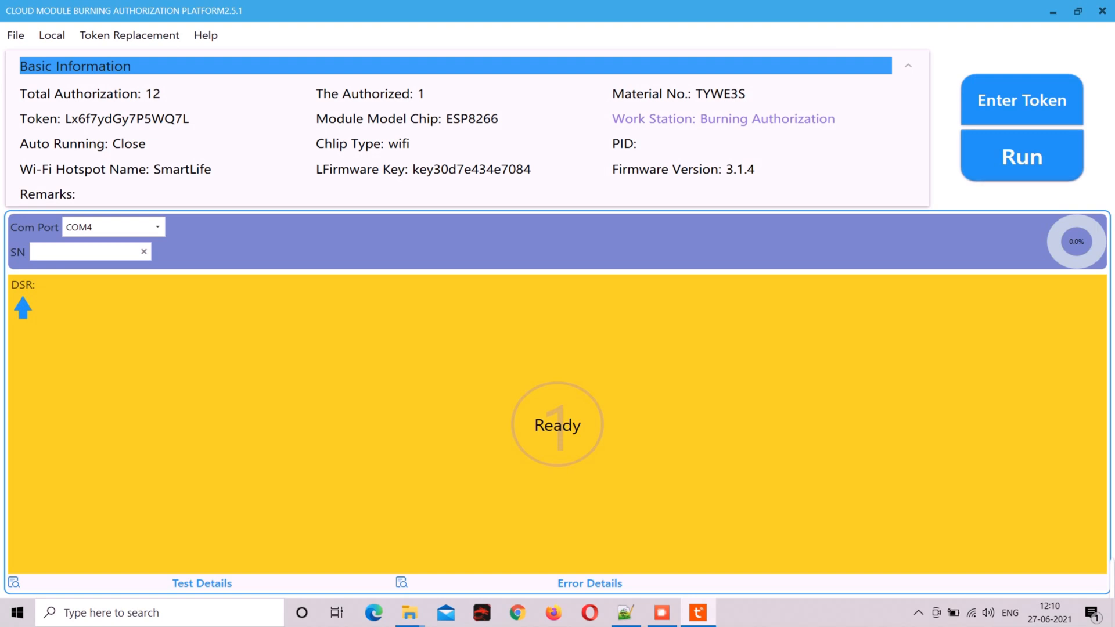
pyautogui.click(1021, 155)
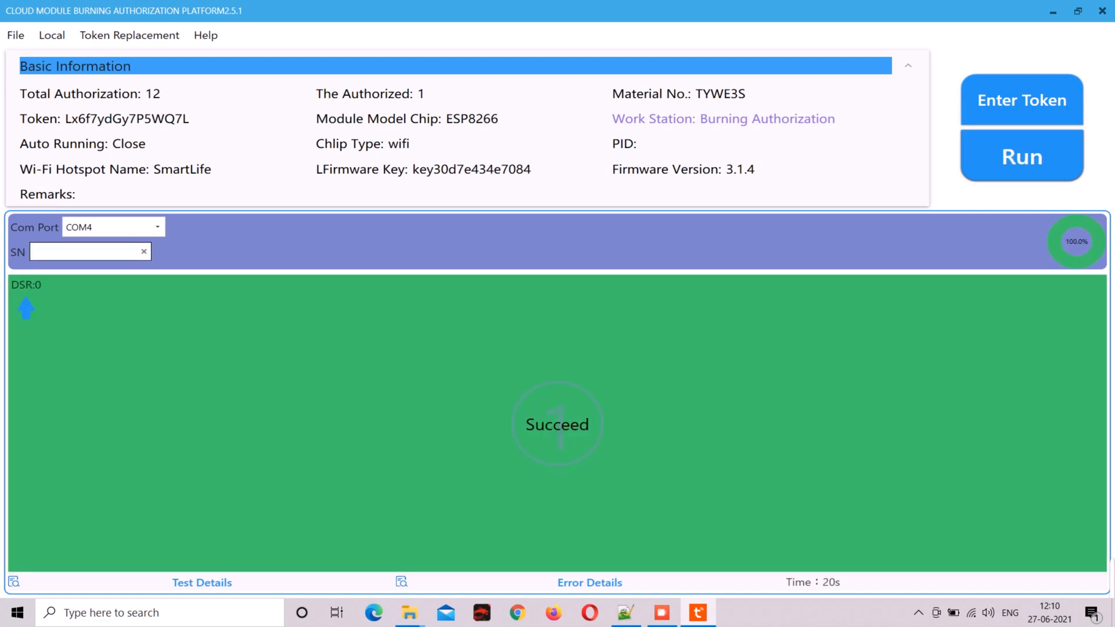
pyautogui.click(661, 612)
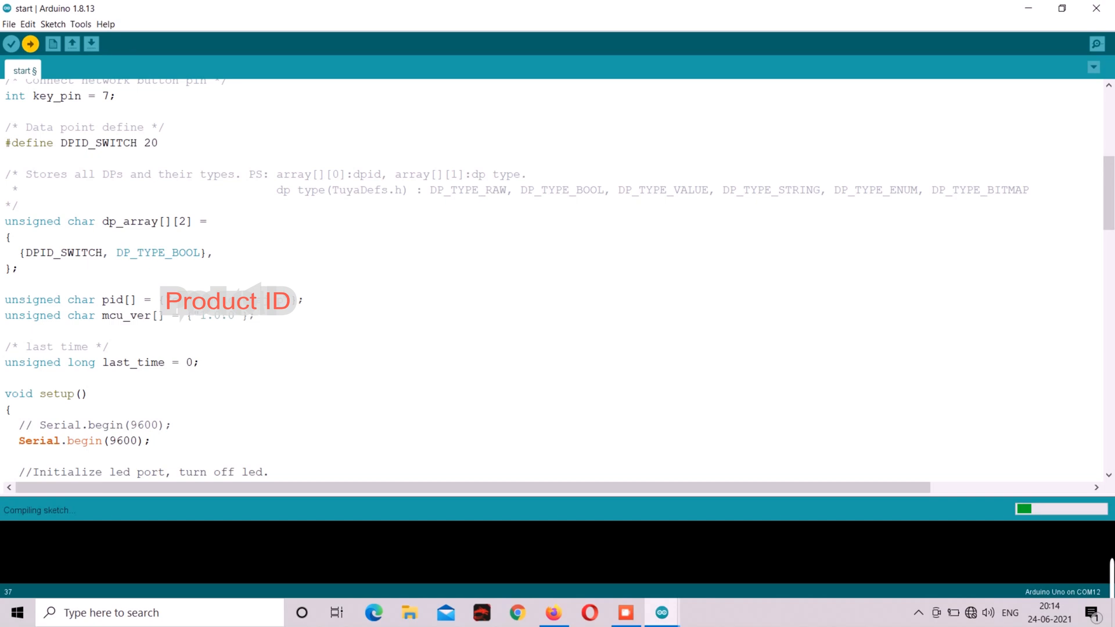
# Step: Paste the PID into the sketch's pid[] line and upload it to the board
pyautogui.click(553, 612)
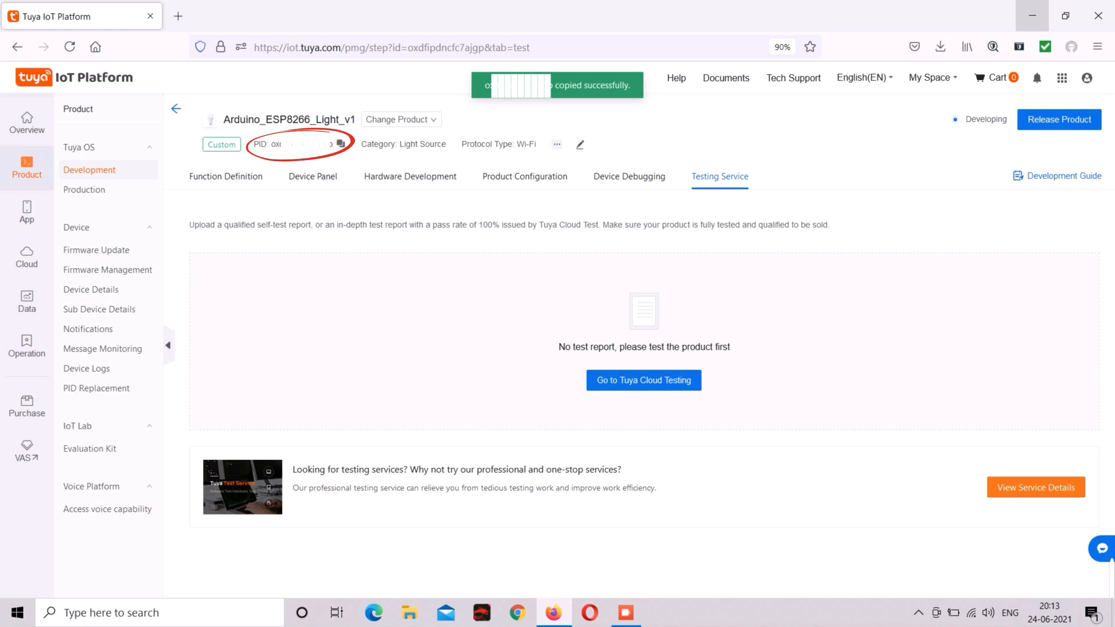
# Step: Copy the PID of Arduino_ESP8266_Light_v1 from its product page
pyautogui.click(661, 612)
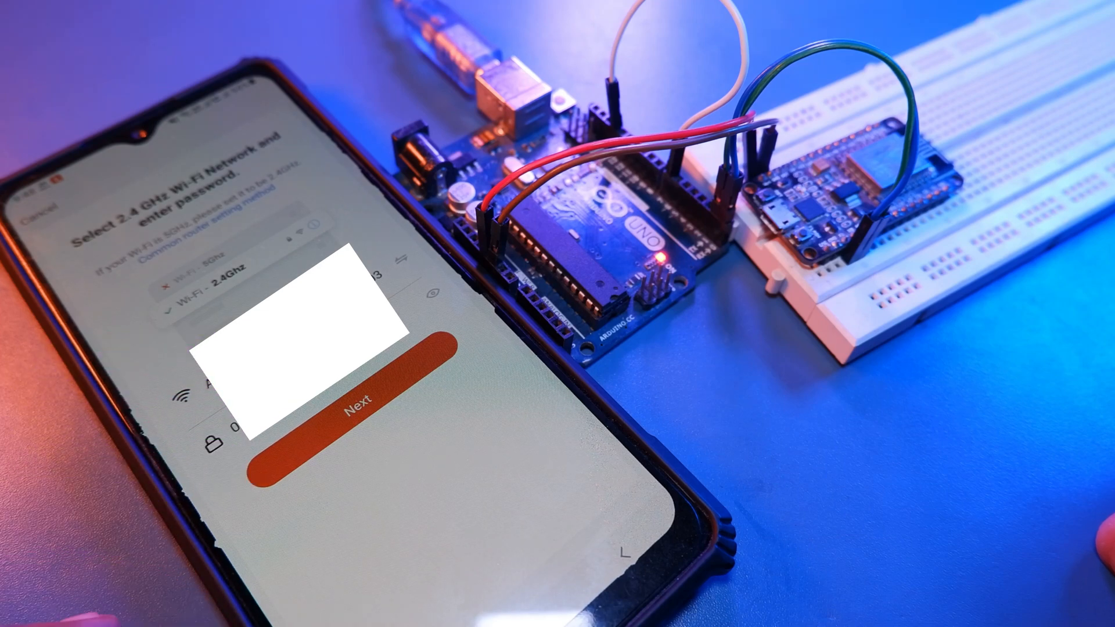
# Step: Confirm the 2.4 GHz Wi-Fi details and the rapidly blinking light to pair the device
pyautogui.click(355, 395)
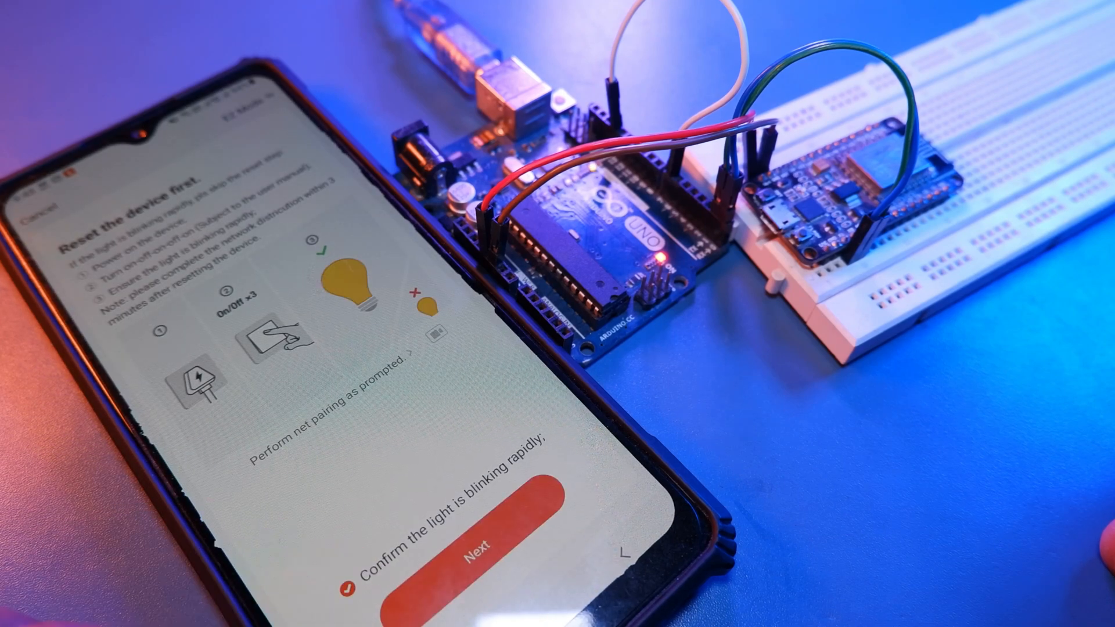
pyautogui.click(478, 556)
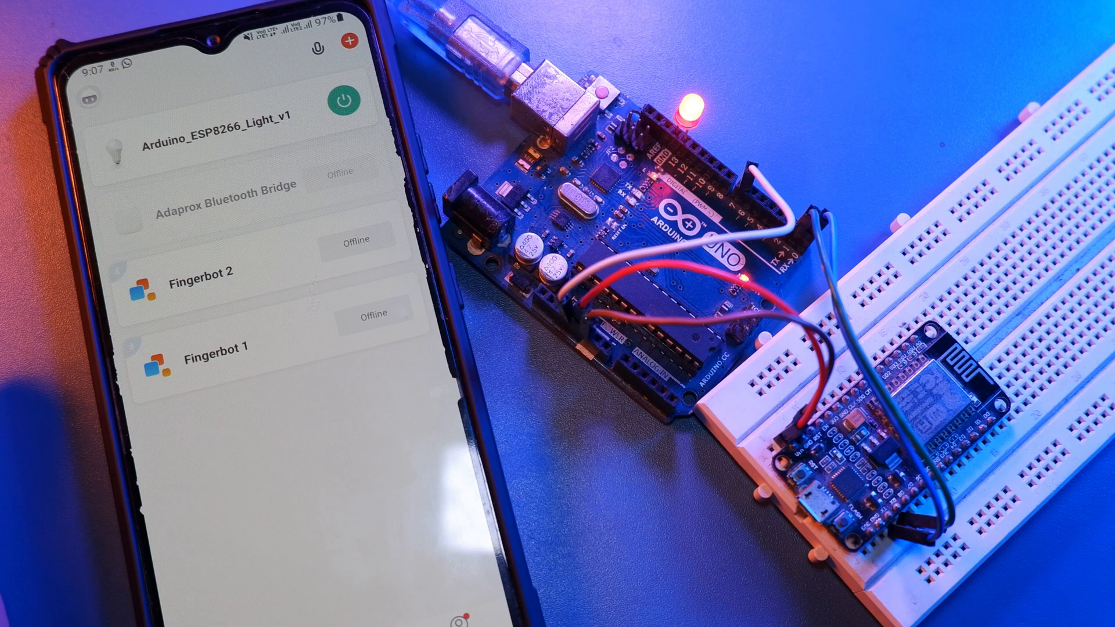
# Step: Toggle the Arduino_ESP8266_Light_v1 card's power button so the Uno's LED goes off
pyautogui.click(344, 100)
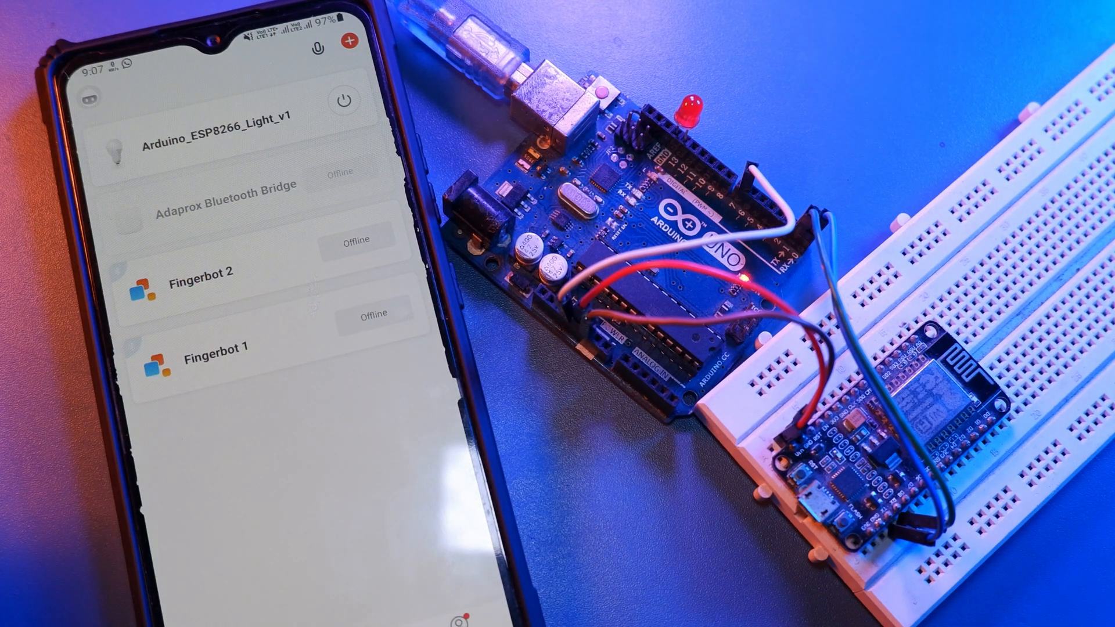
pyautogui.click(344, 98)
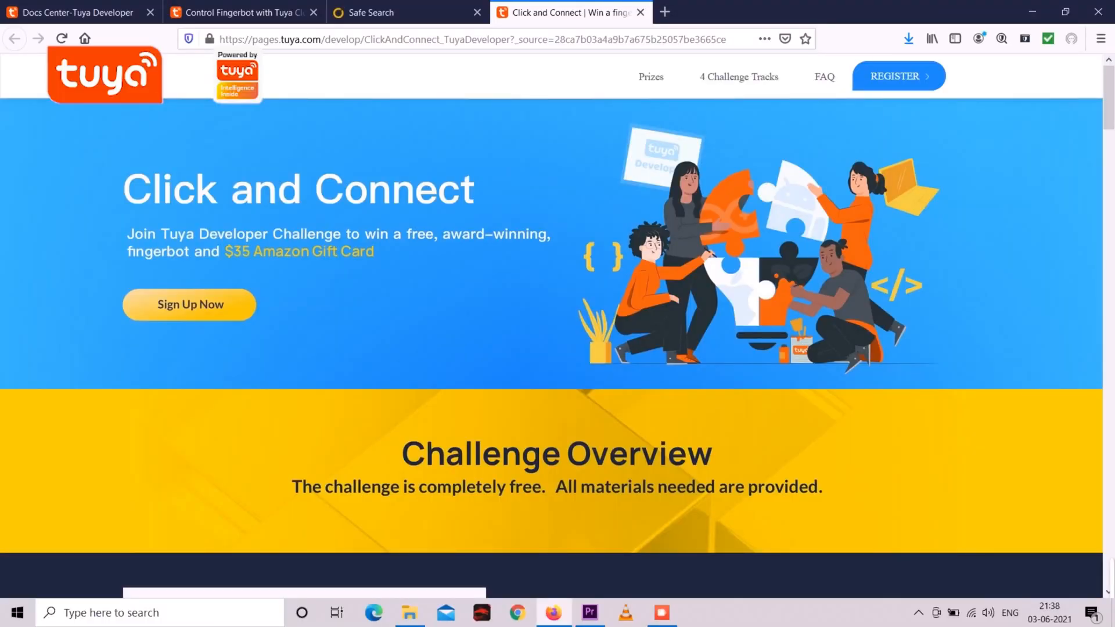
pyautogui.scroll(-3)
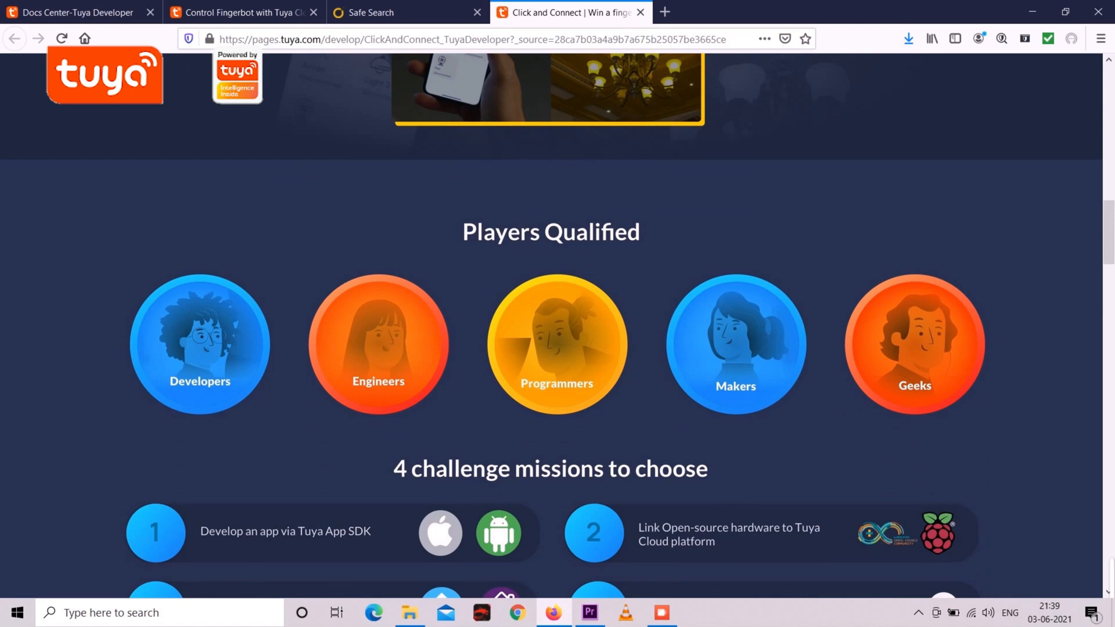
pyautogui.scroll(-3)
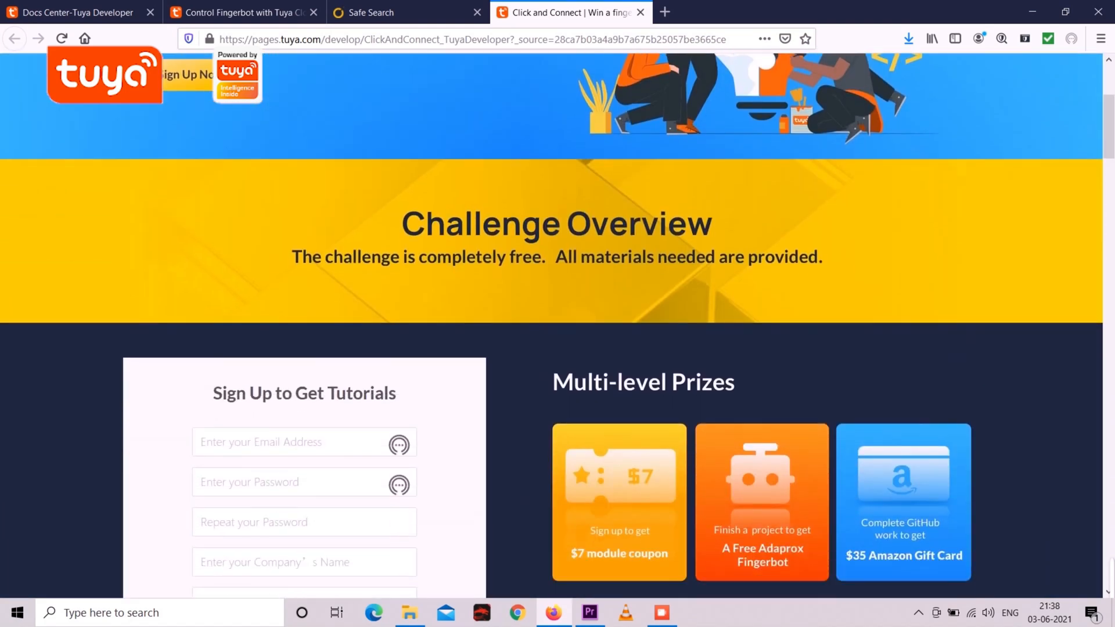
pyautogui.scroll(-3)
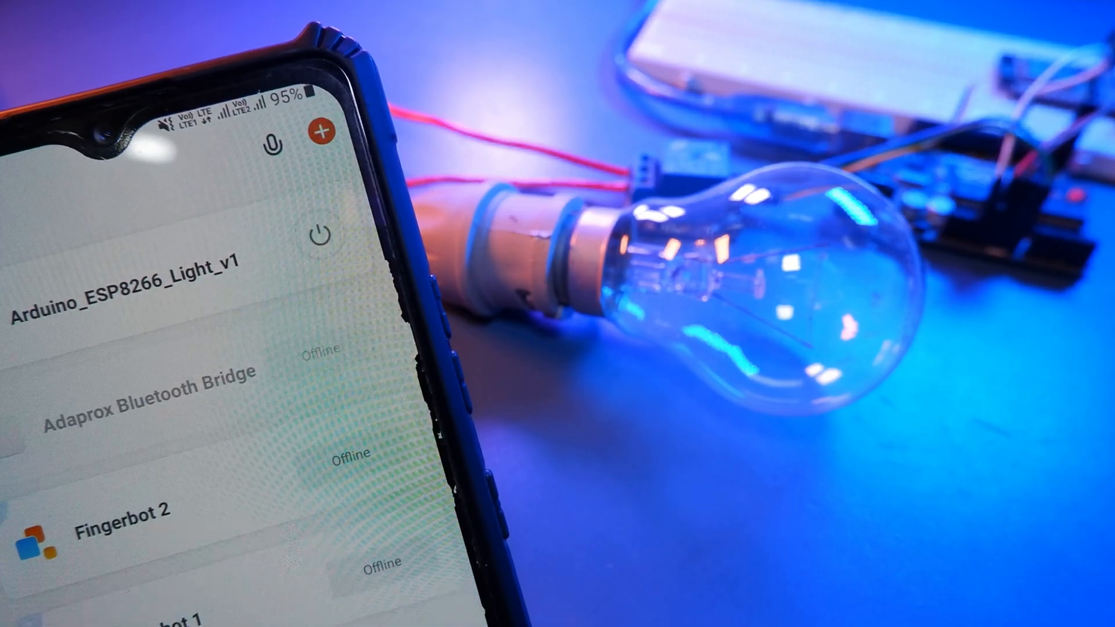
# Step: Toggle the bulb on, off and on again from the Arduino_ESP8266_Light_v1 card, leaving it lit
pyautogui.click(321, 233)
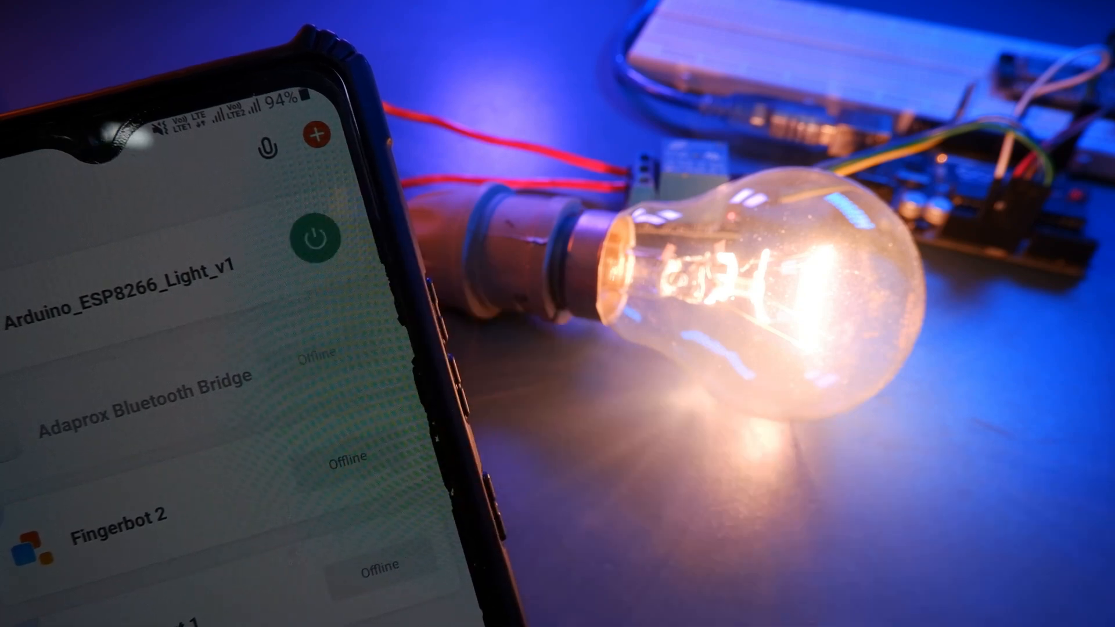
pyautogui.click(305, 235)
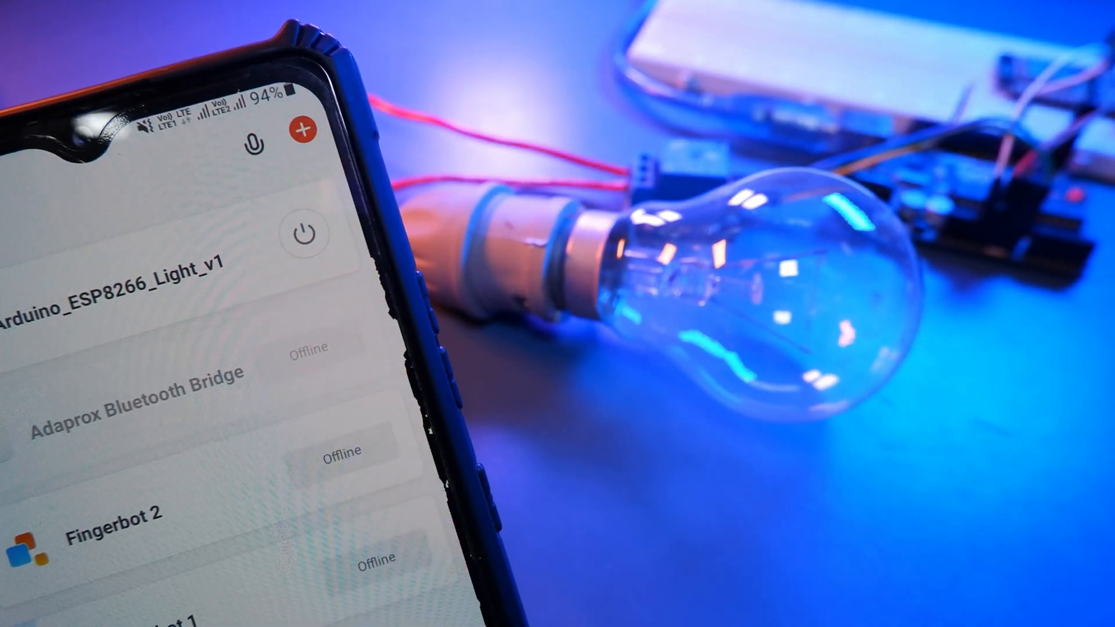
pyautogui.click(302, 233)
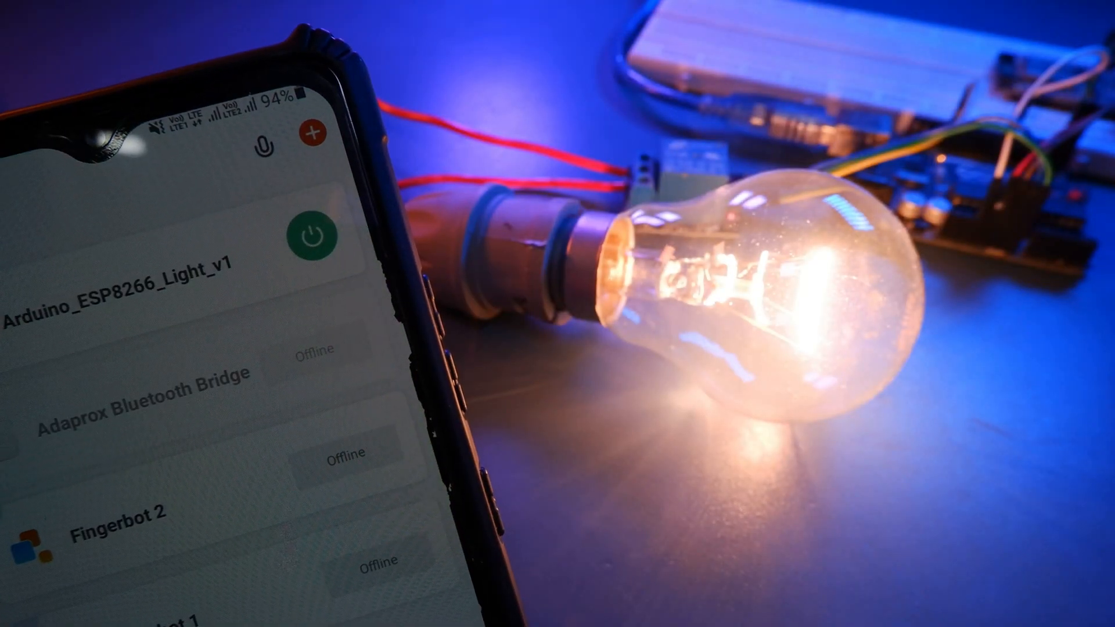
pyautogui.click(309, 235)
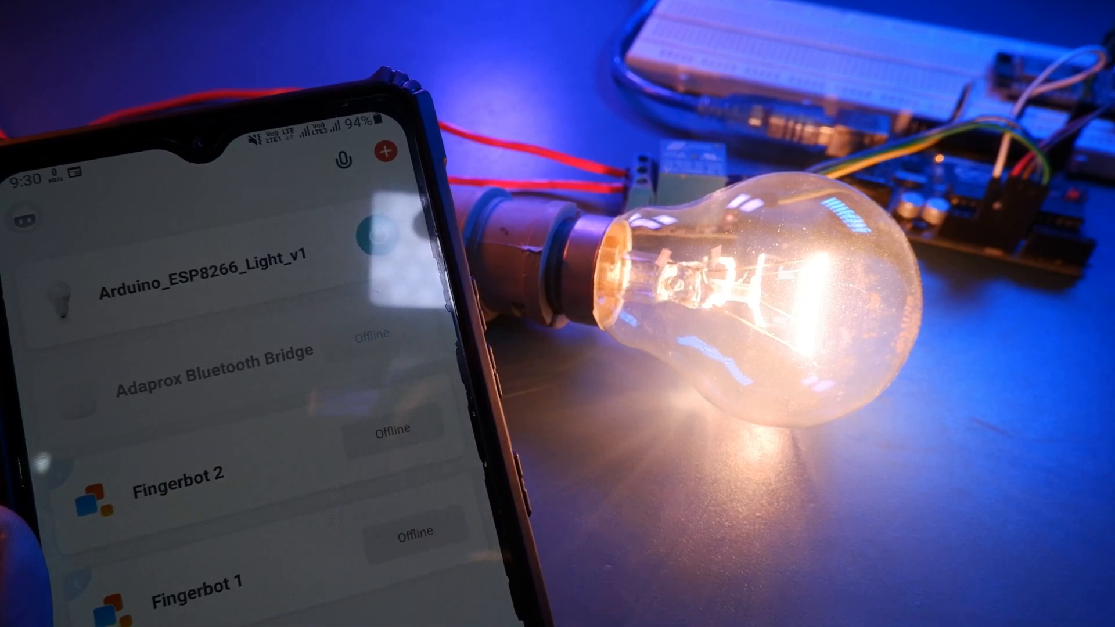
pyautogui.click(373, 236)
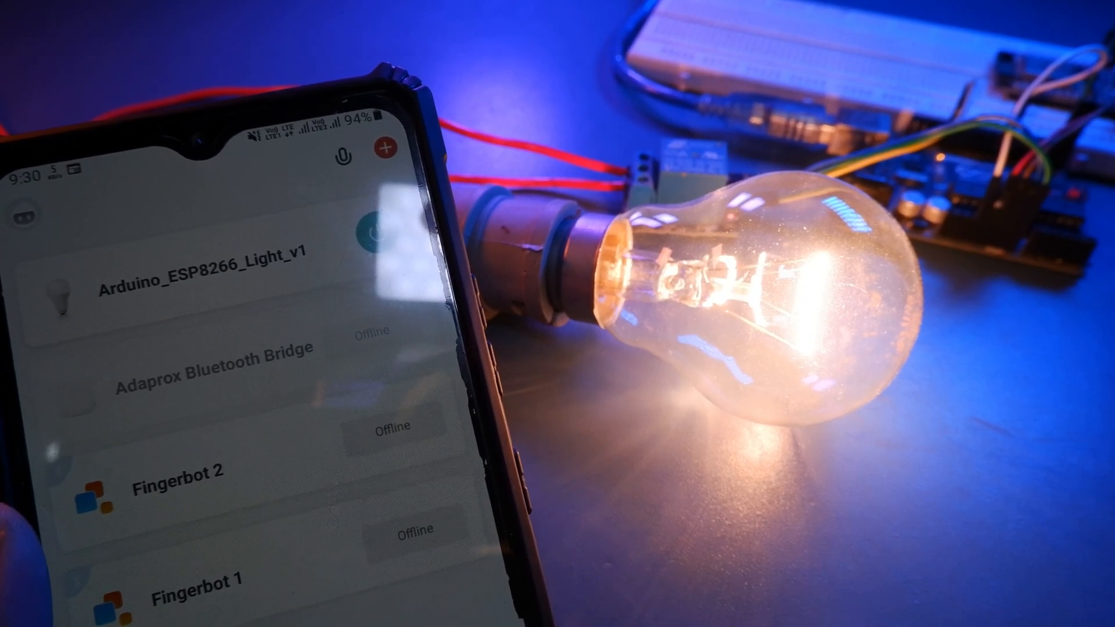